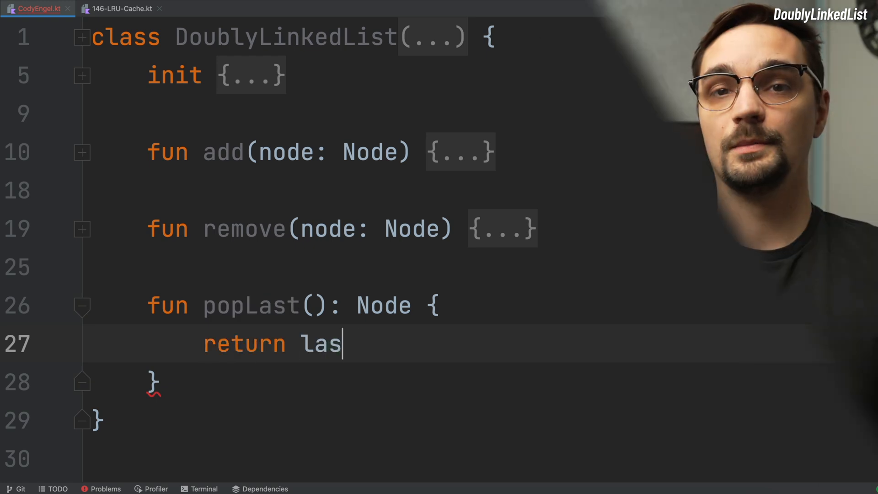
text(t.previous!!.a)
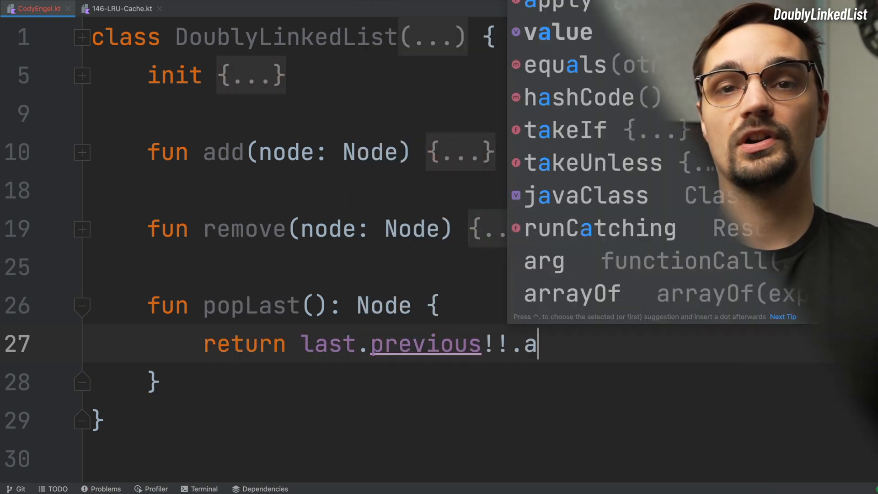